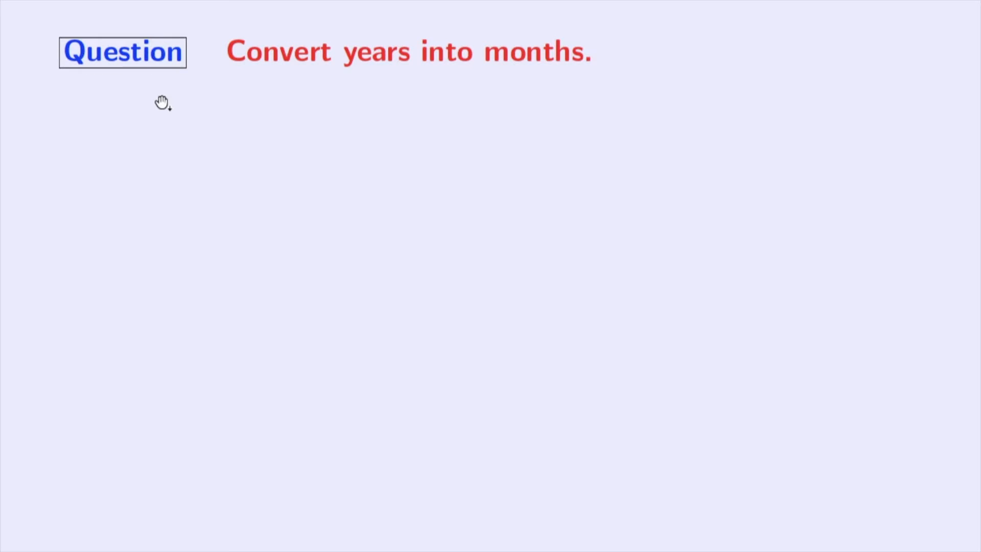
pyautogui.moveTo(285, 81)
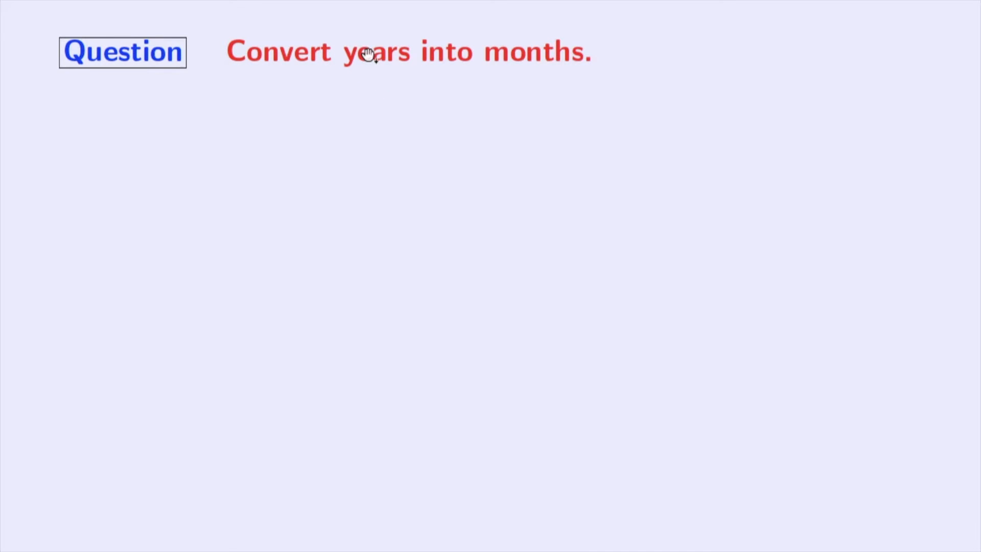
pyautogui.moveTo(561, 58)
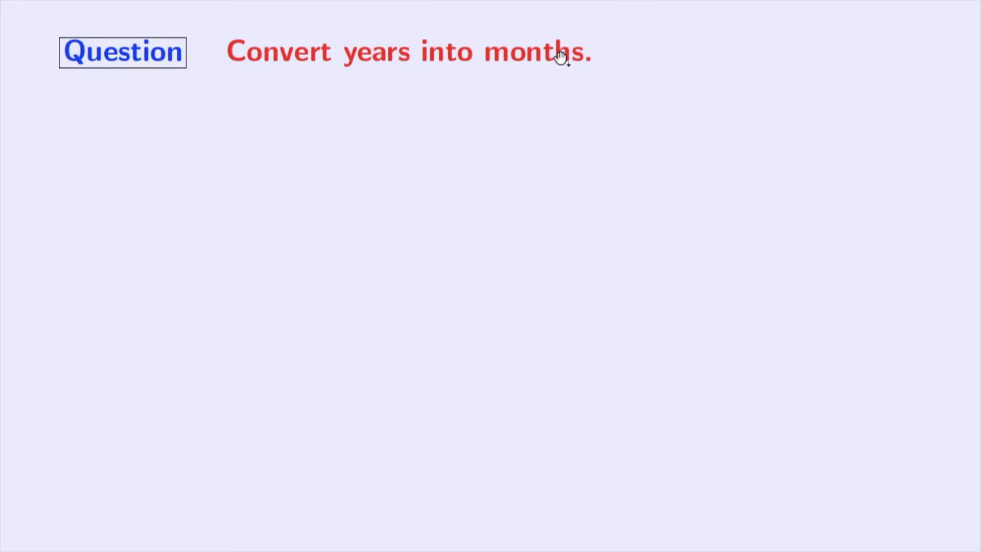